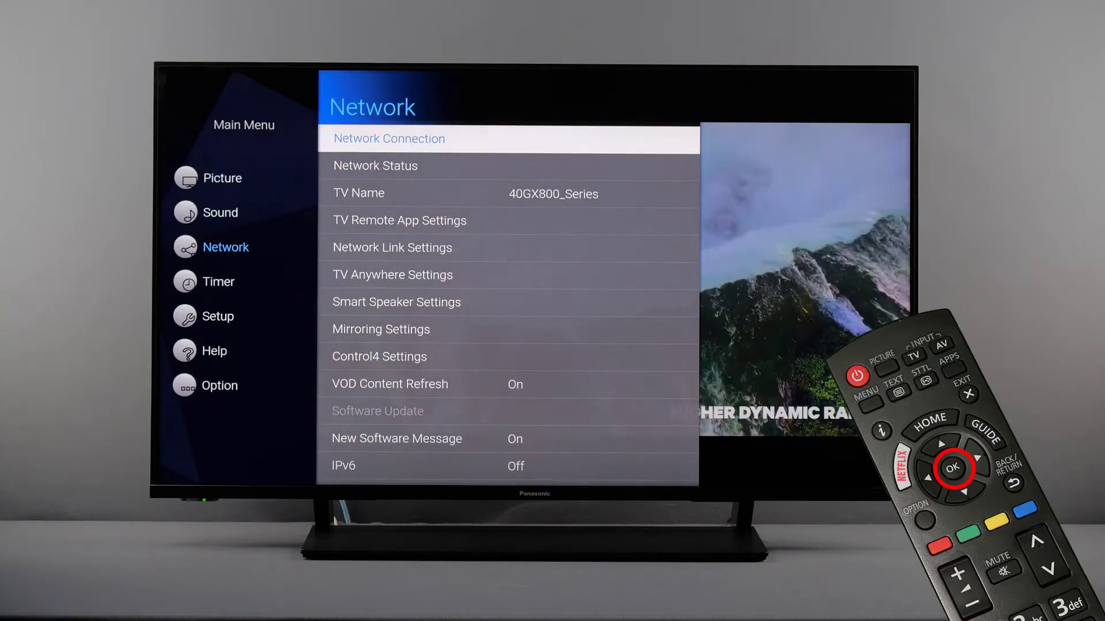
Select Network Connection under Menu > Network to begin connection setup.
{"action": "left_click", "coordinate": [953, 467]}
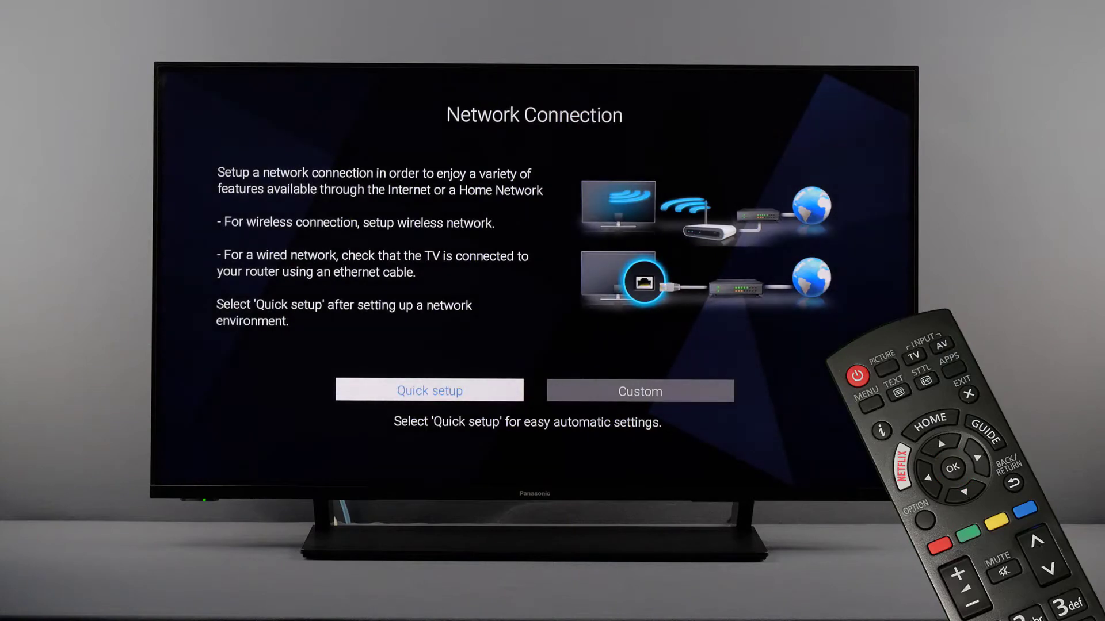
Run Quick setup and join the Video 2,4GHz wireless network.
{"action": "left_click", "coordinate": [428, 390]}
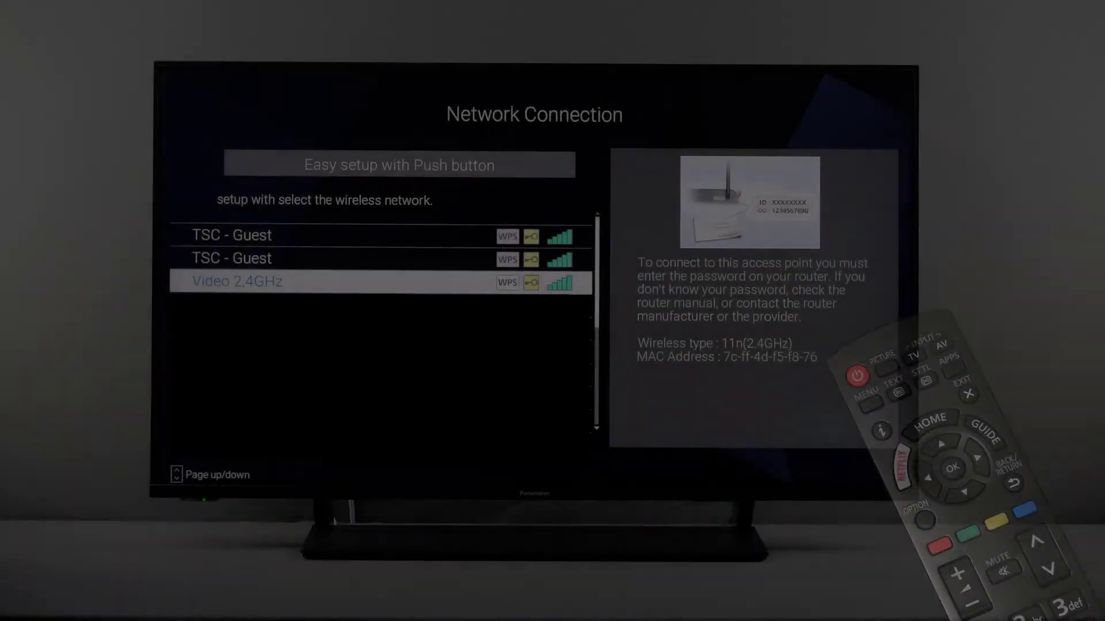
{"action": "left_click", "coordinate": [942, 467]}
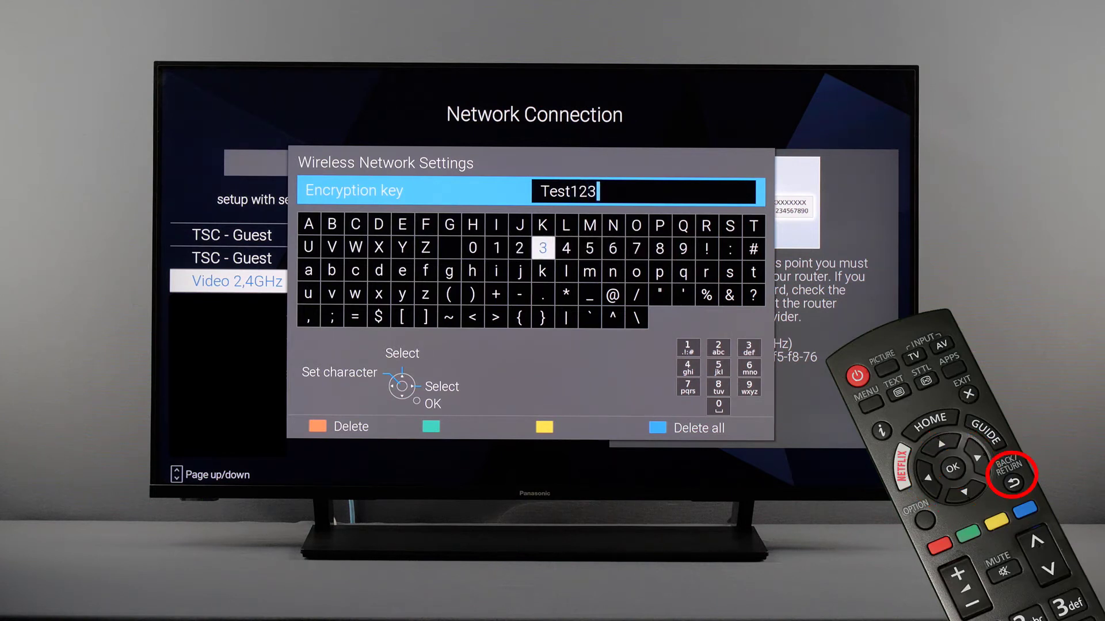
{"action": "left_click", "coordinate": [1005, 474]}
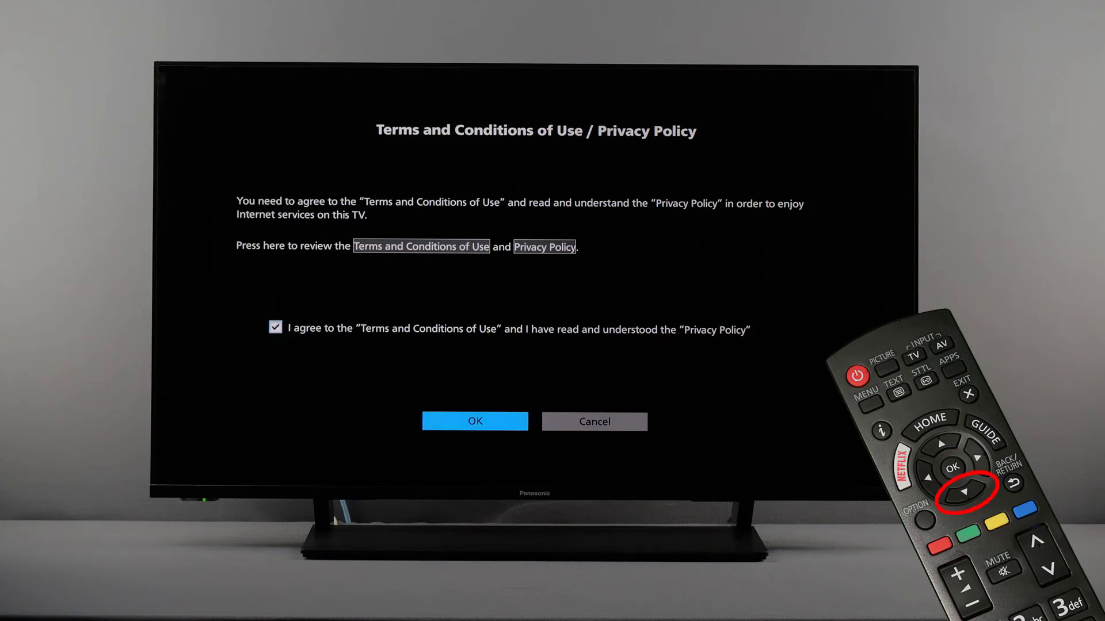
Accept the Terms and Conditions and Privacy Policy to reach the Congratulations screen.
{"action": "left_click", "coordinate": [474, 421]}
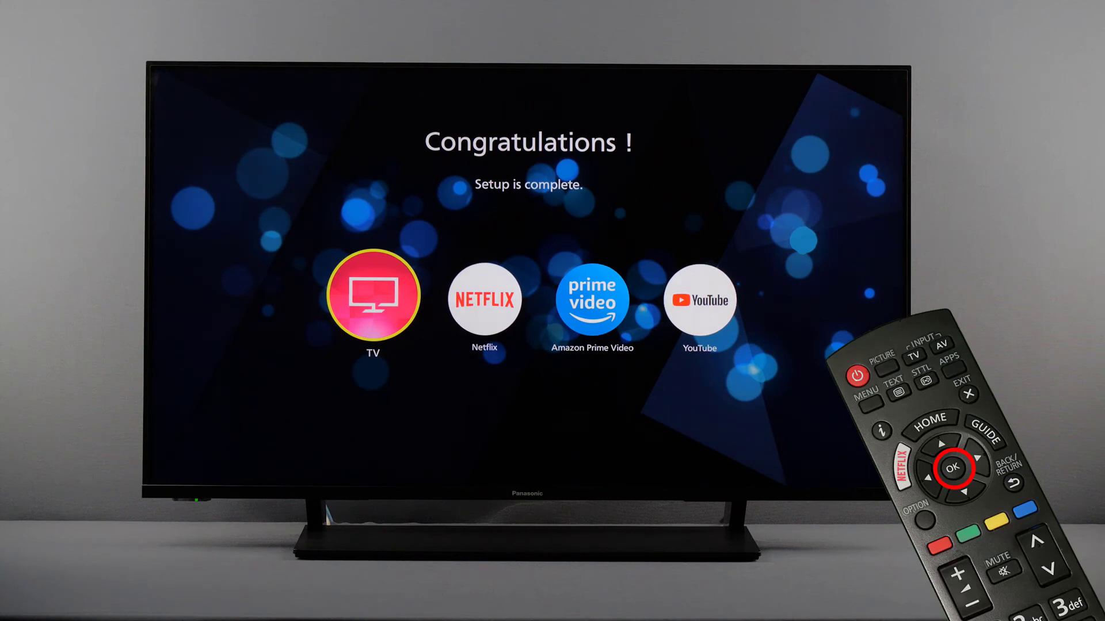
Switch to live TV, then launch TVP VOD from the Apps screen.
{"action": "left_click", "coordinate": [948, 467]}
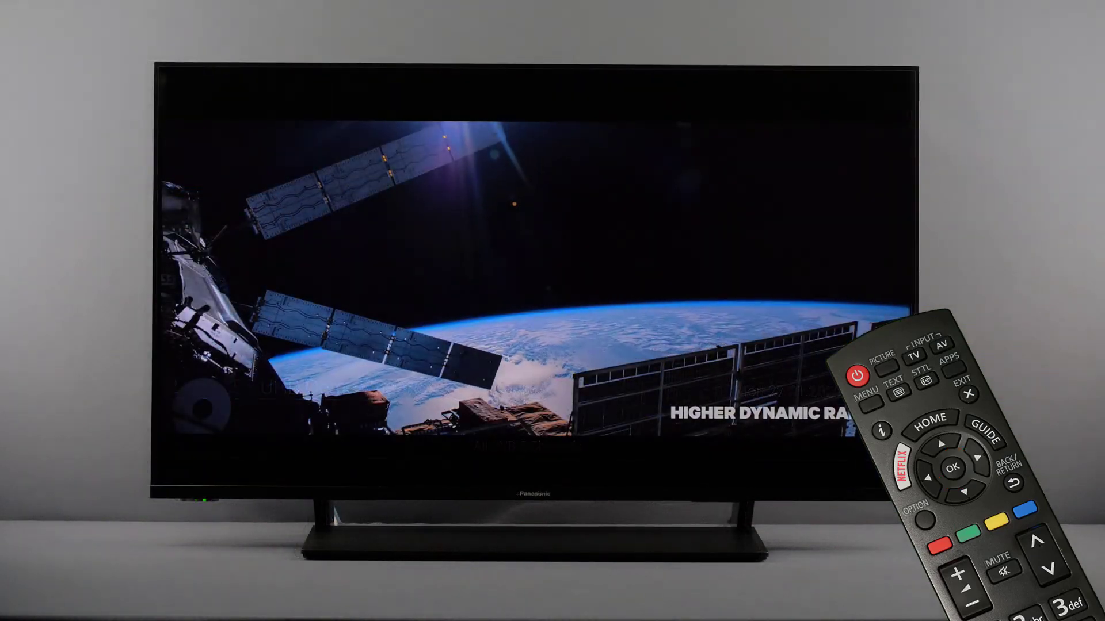
{"action": "left_click", "coordinate": [947, 361]}
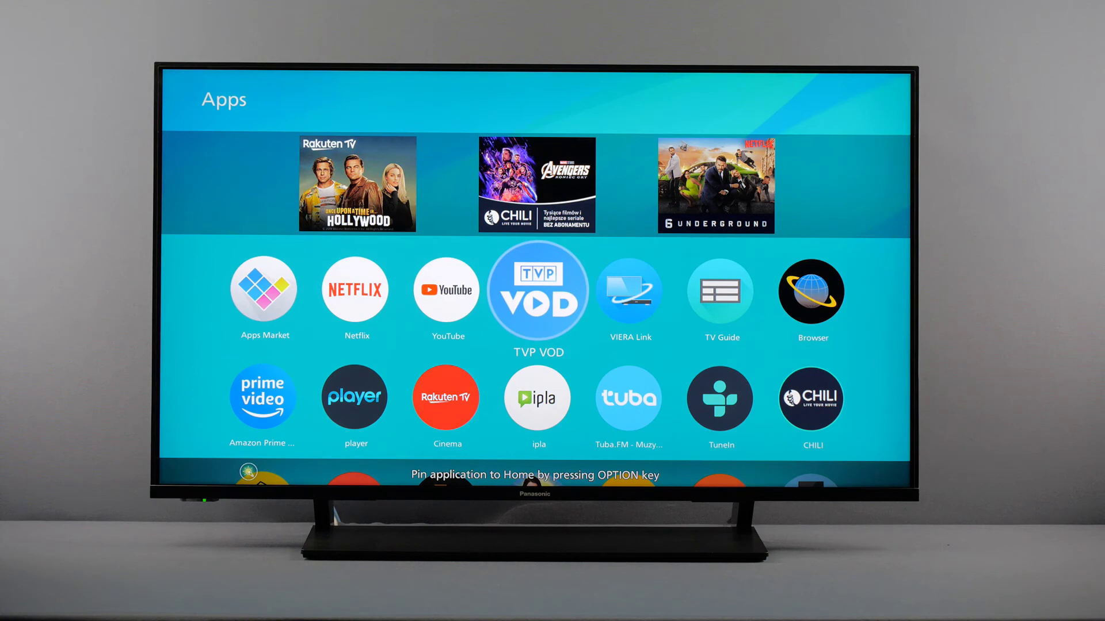
{"action": "left_click", "coordinate": [536, 290]}
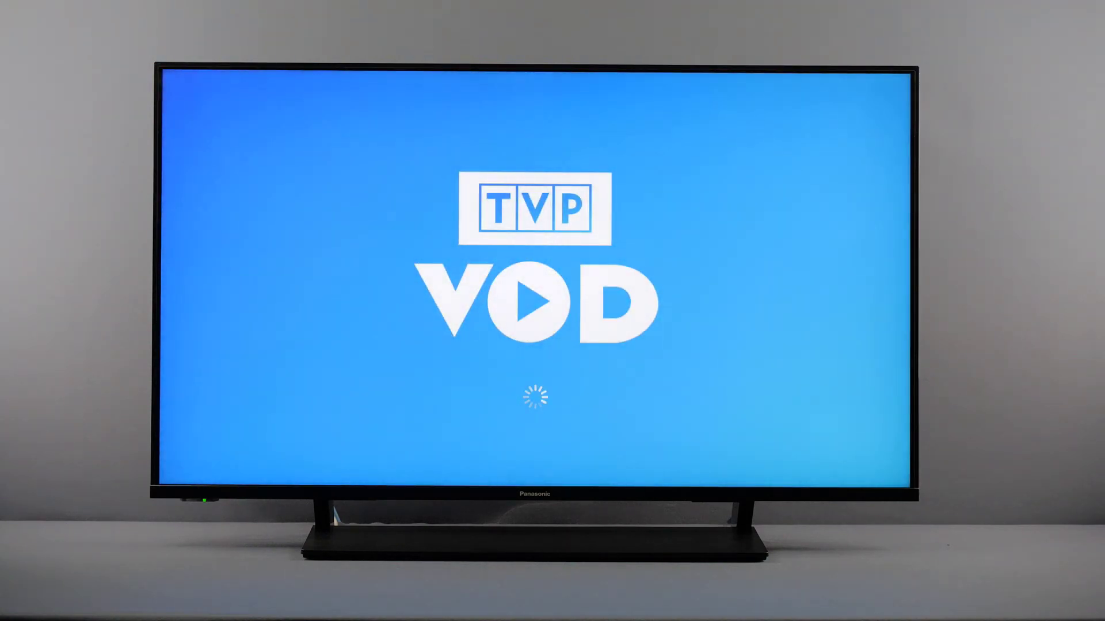